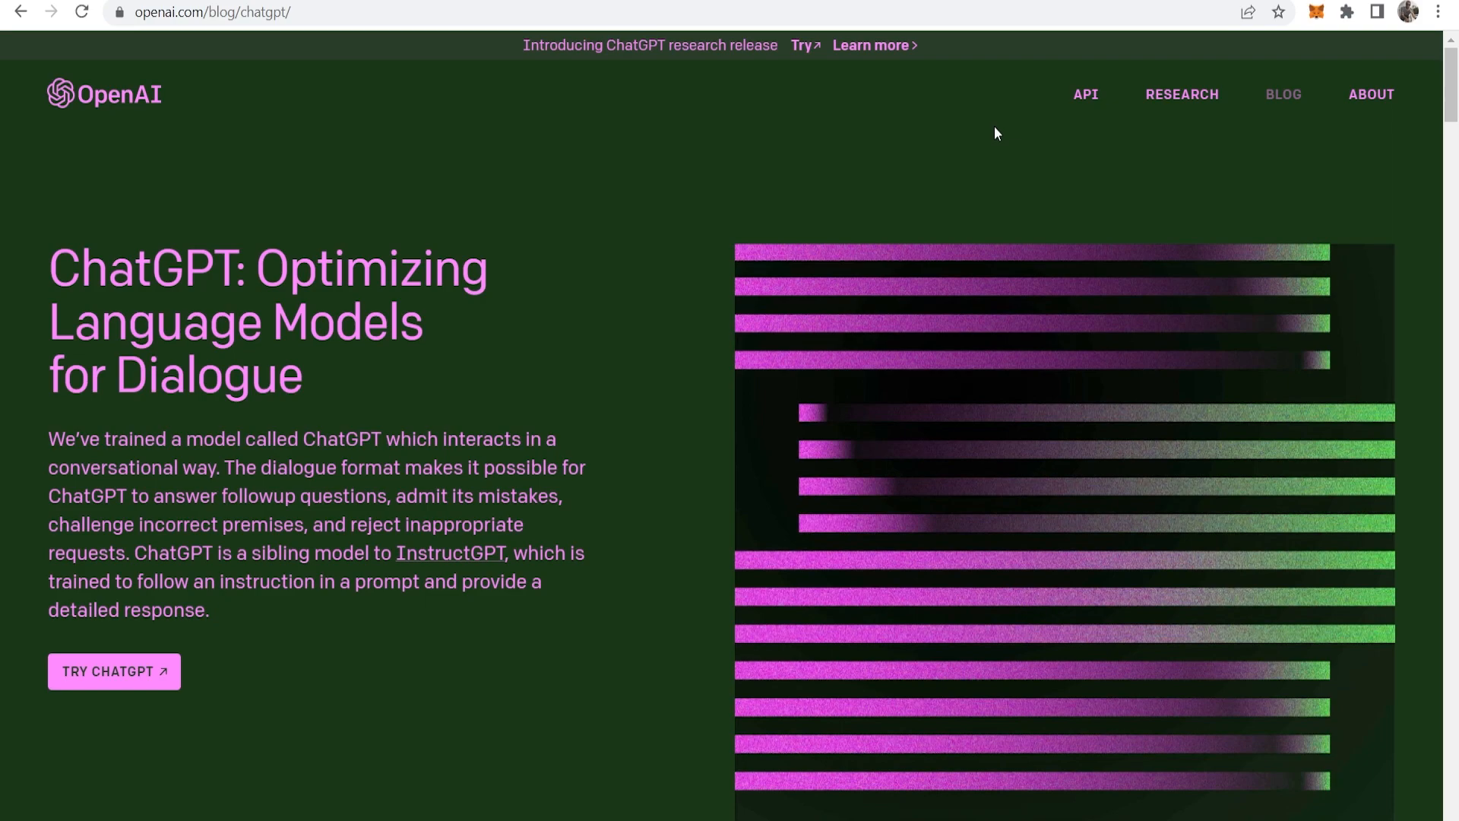
mouse_move(294, 279)
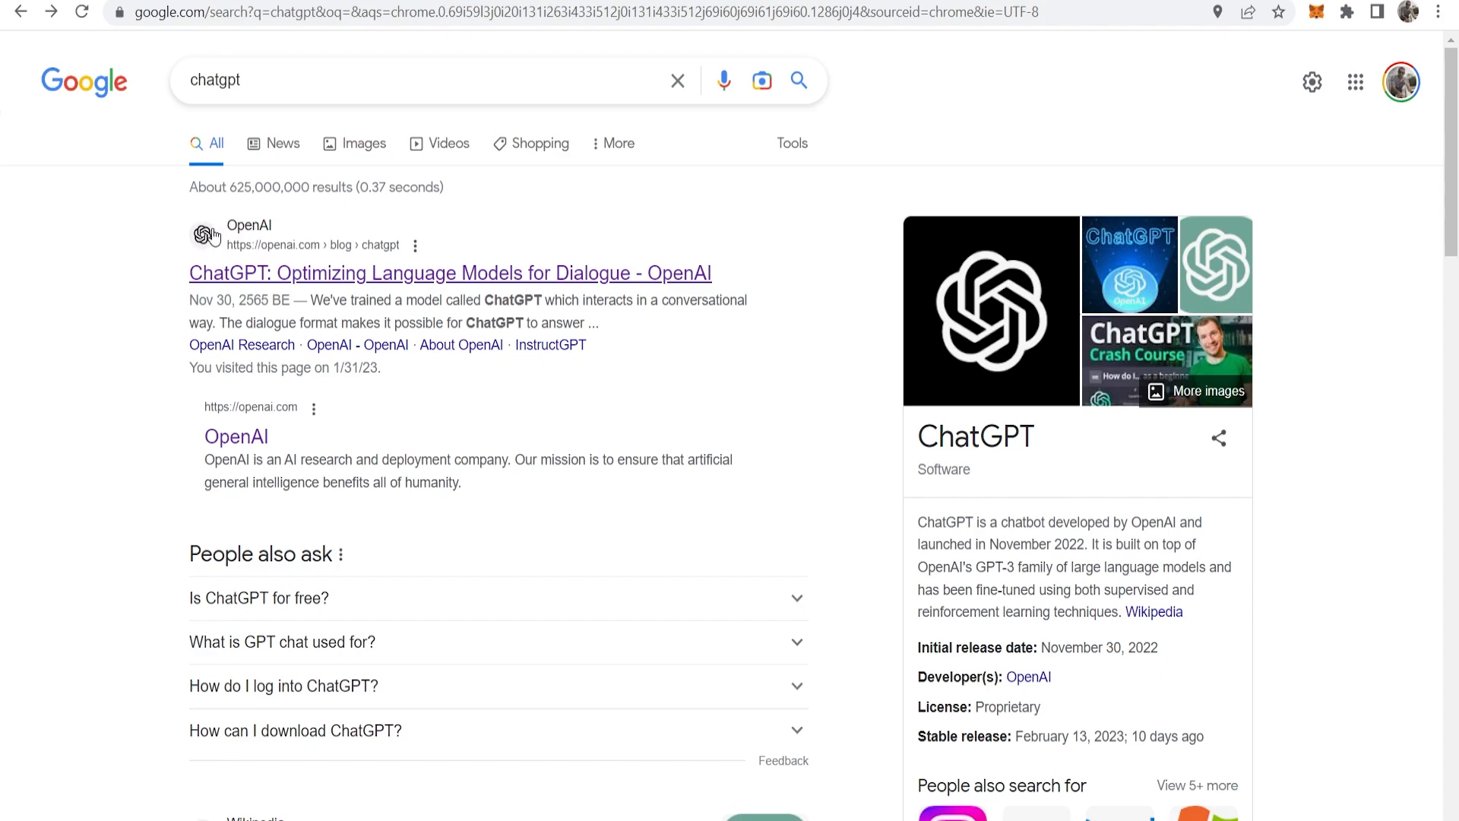
Step: Open the OpenAI blog post 'ChatGPT: Optimizing Language Models for Dialogue' from the results
left_click(451, 272)
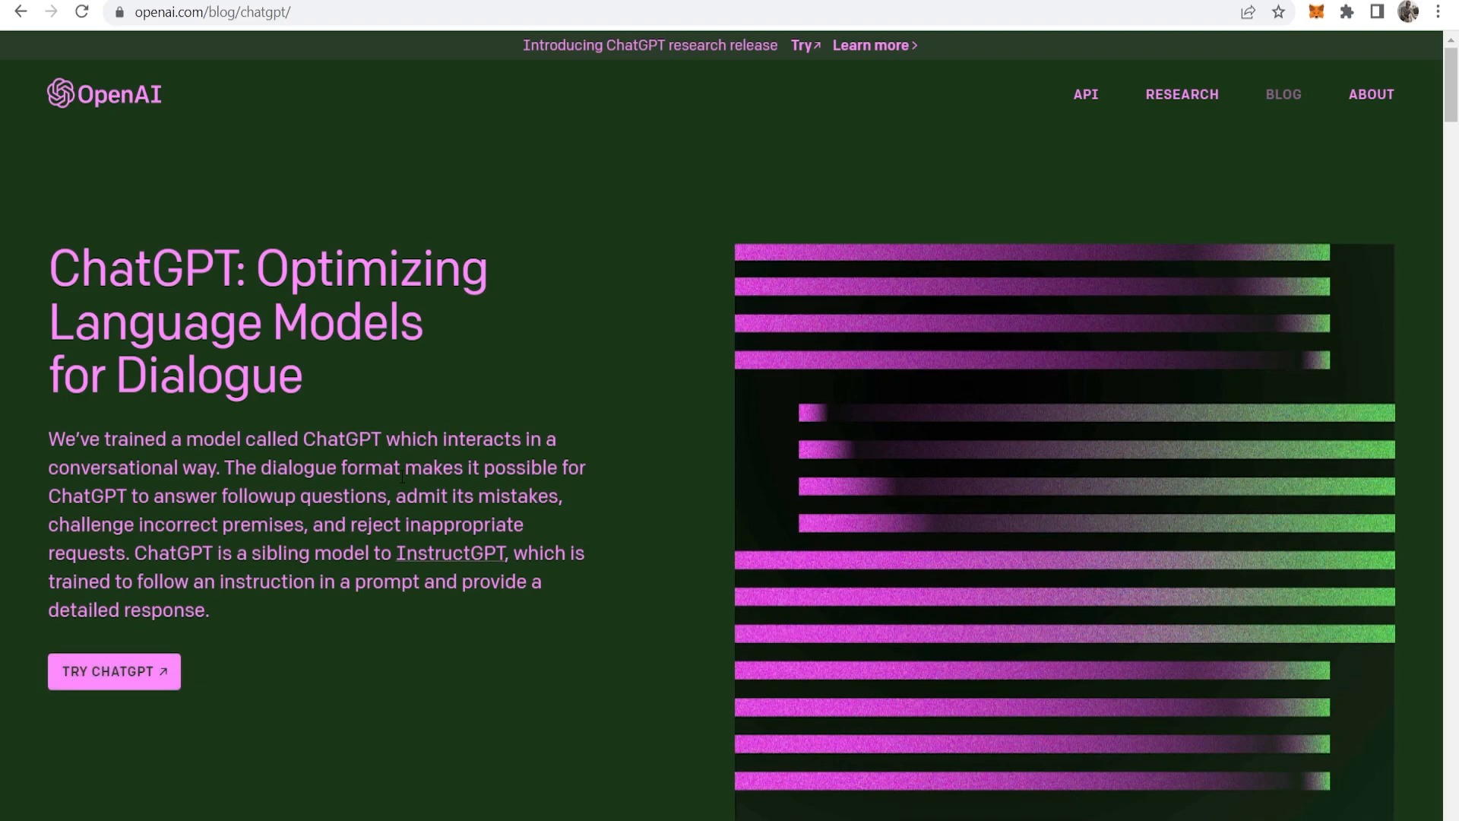
Step: In a new ChatGPT chat, request a 500-word essay on why Facebook should be banned
left_click(113, 671)
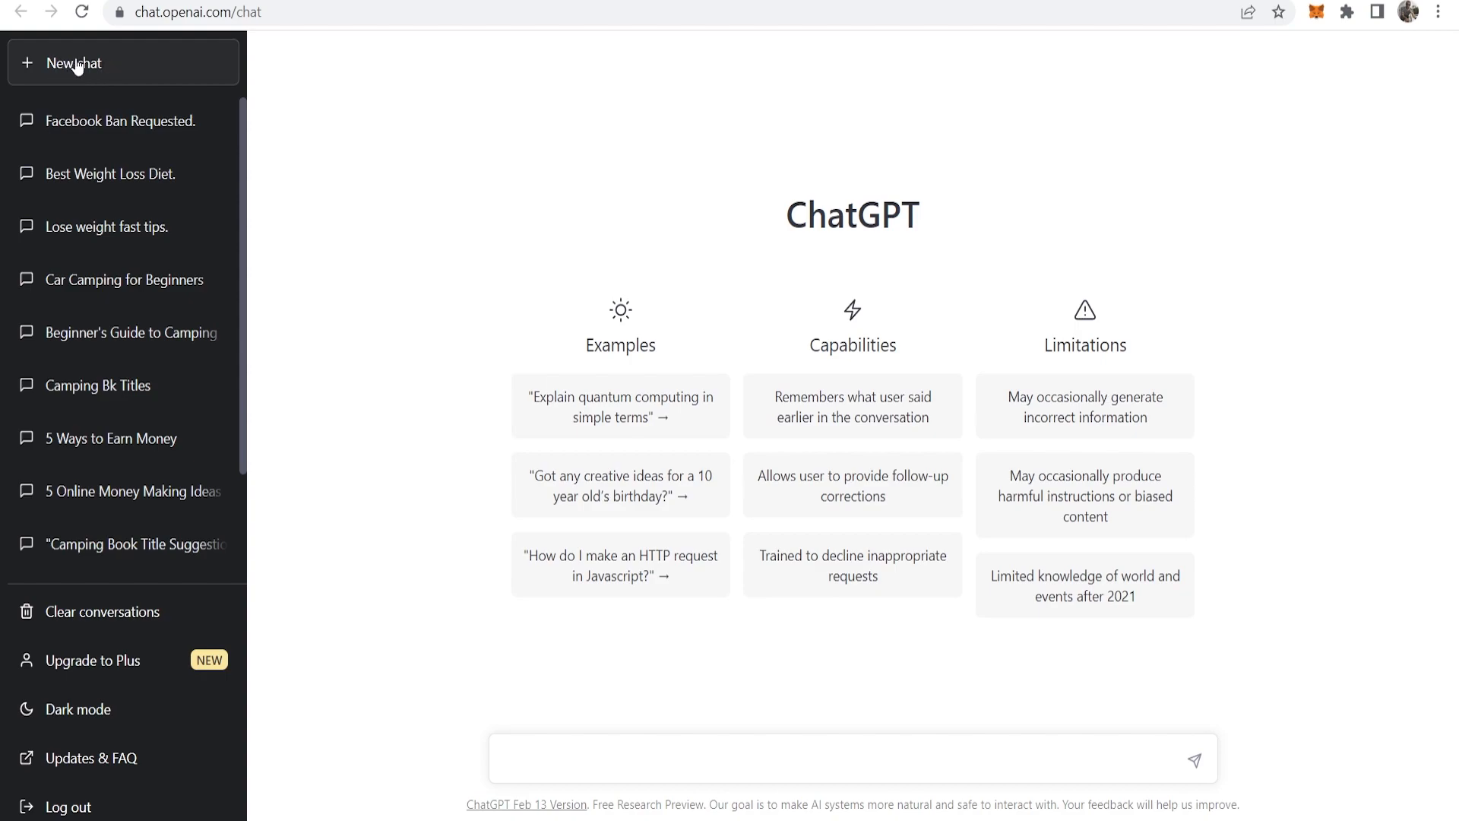
left_click(689, 758)
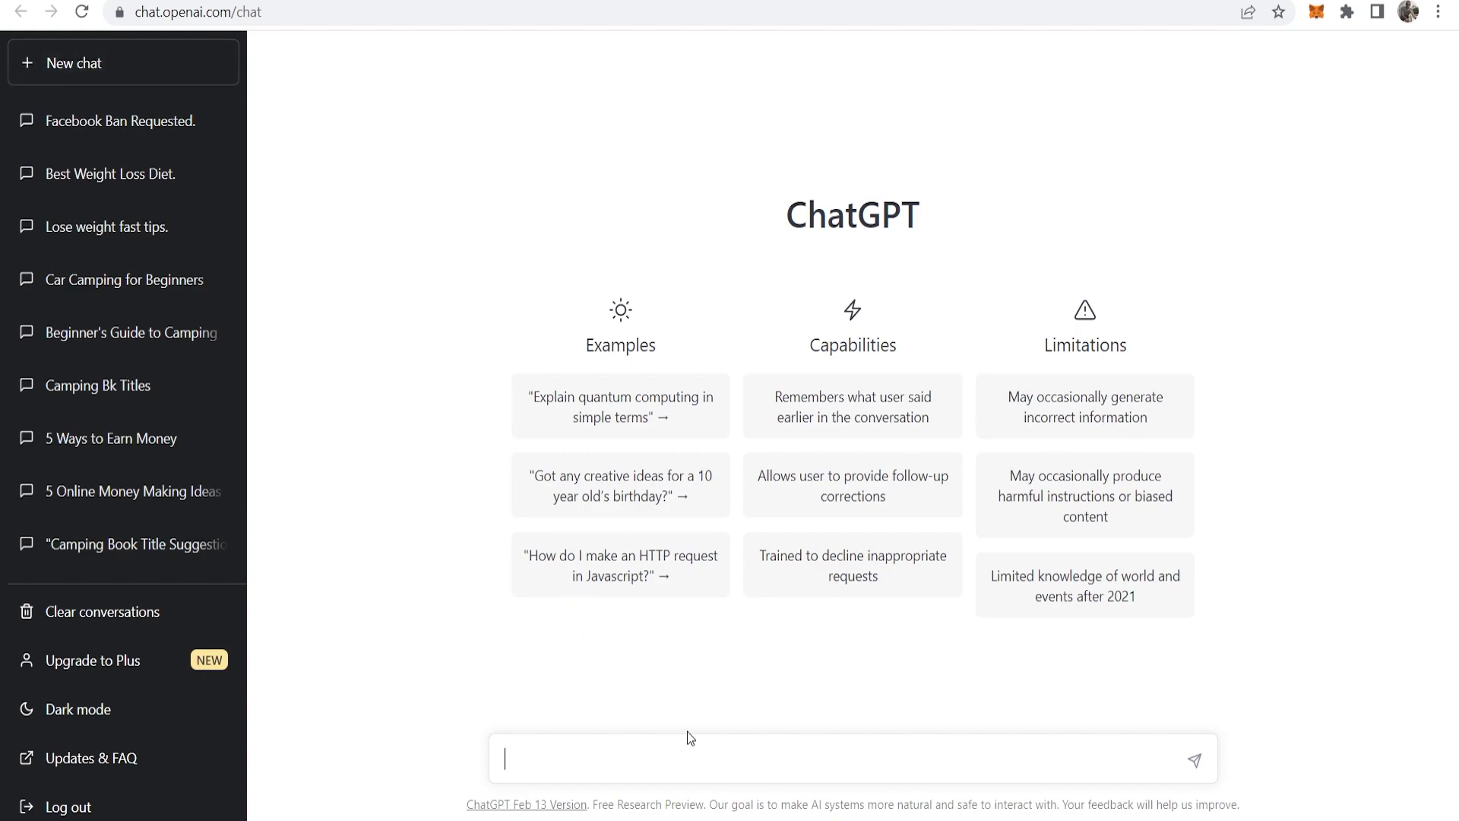
left_click(75, 62)
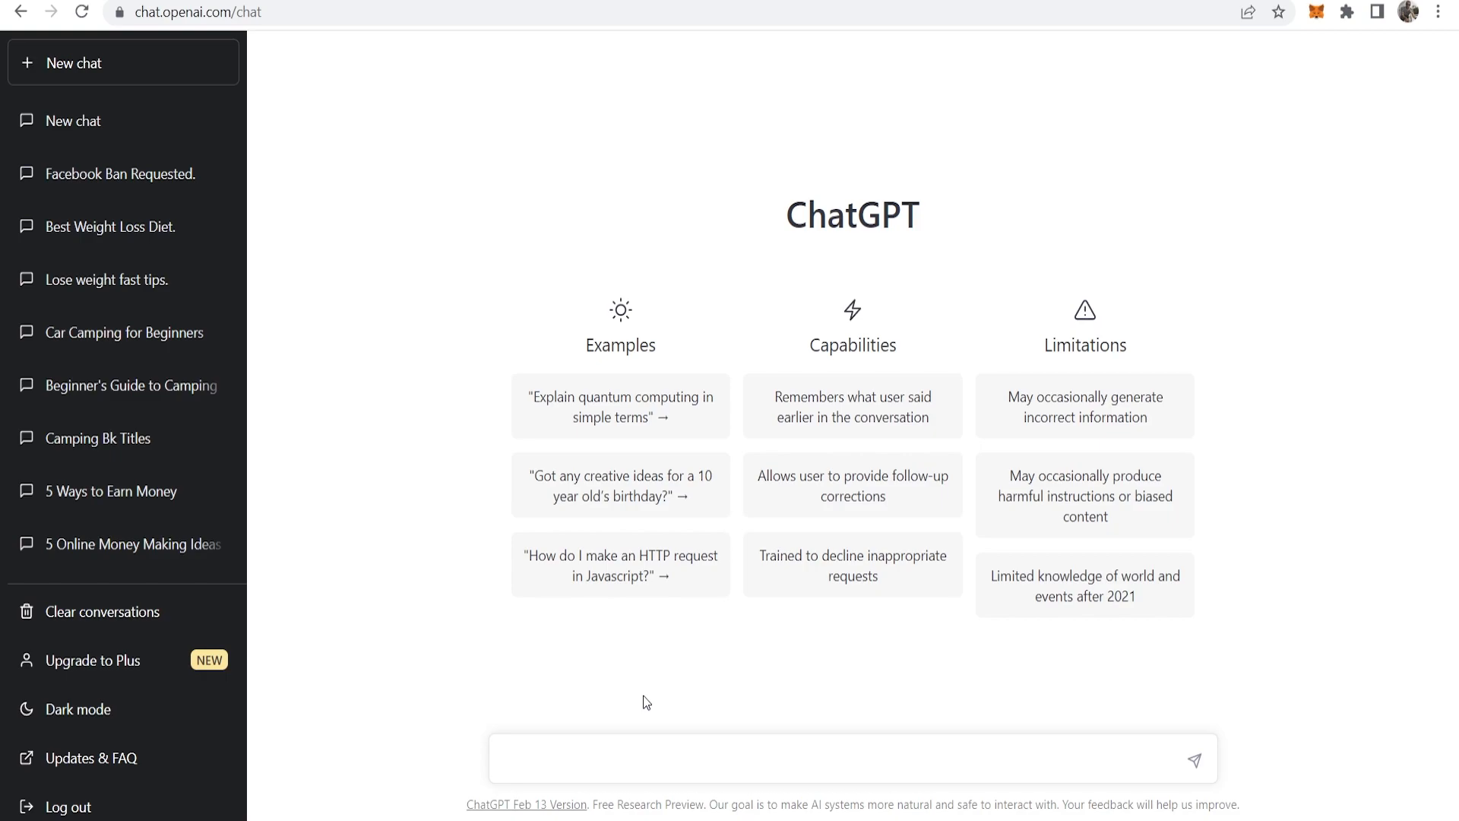
mouse_move(621, 565)
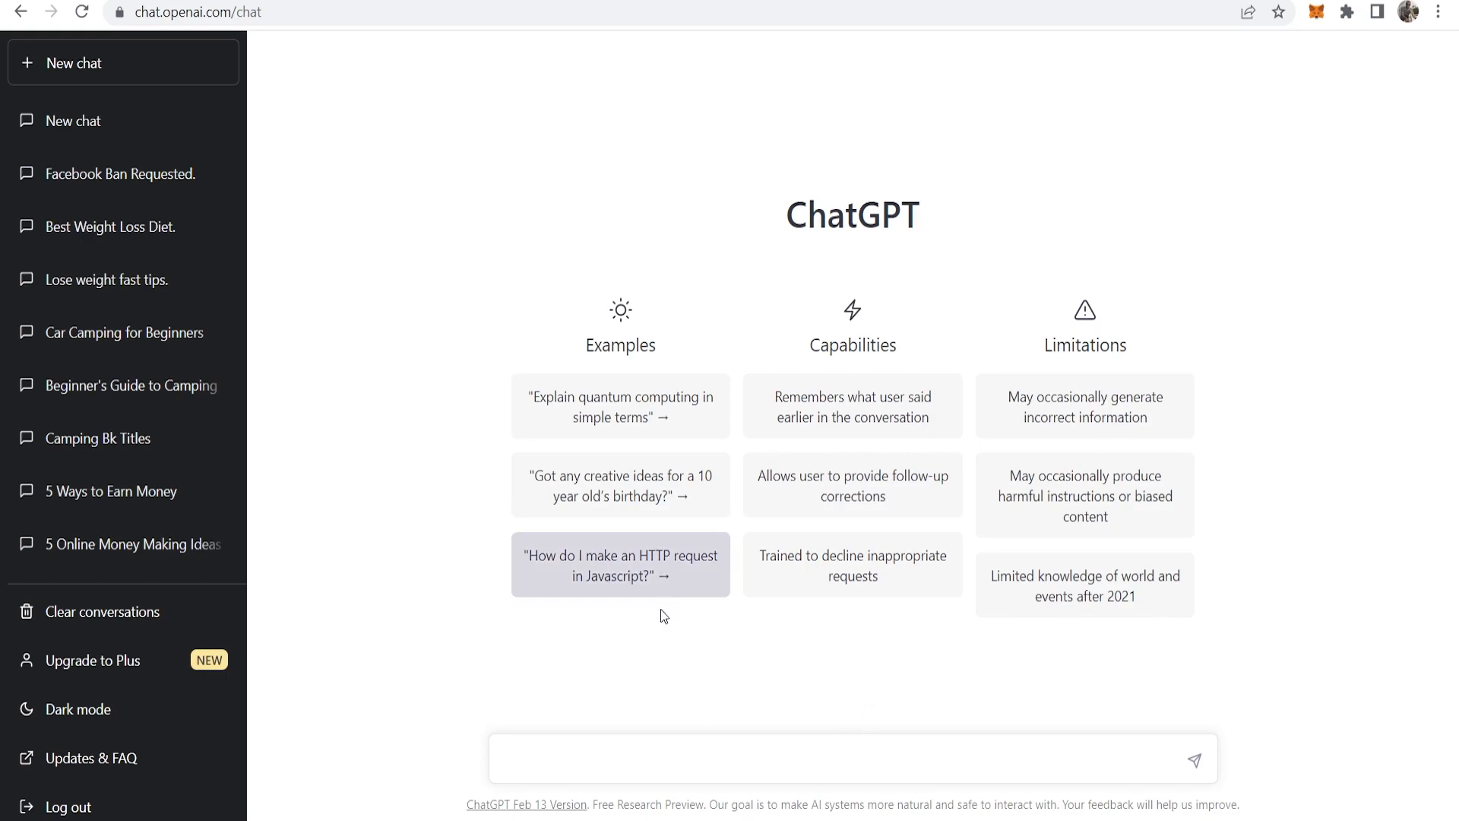
type("write an essay about why facebook should be banned in 500 words")
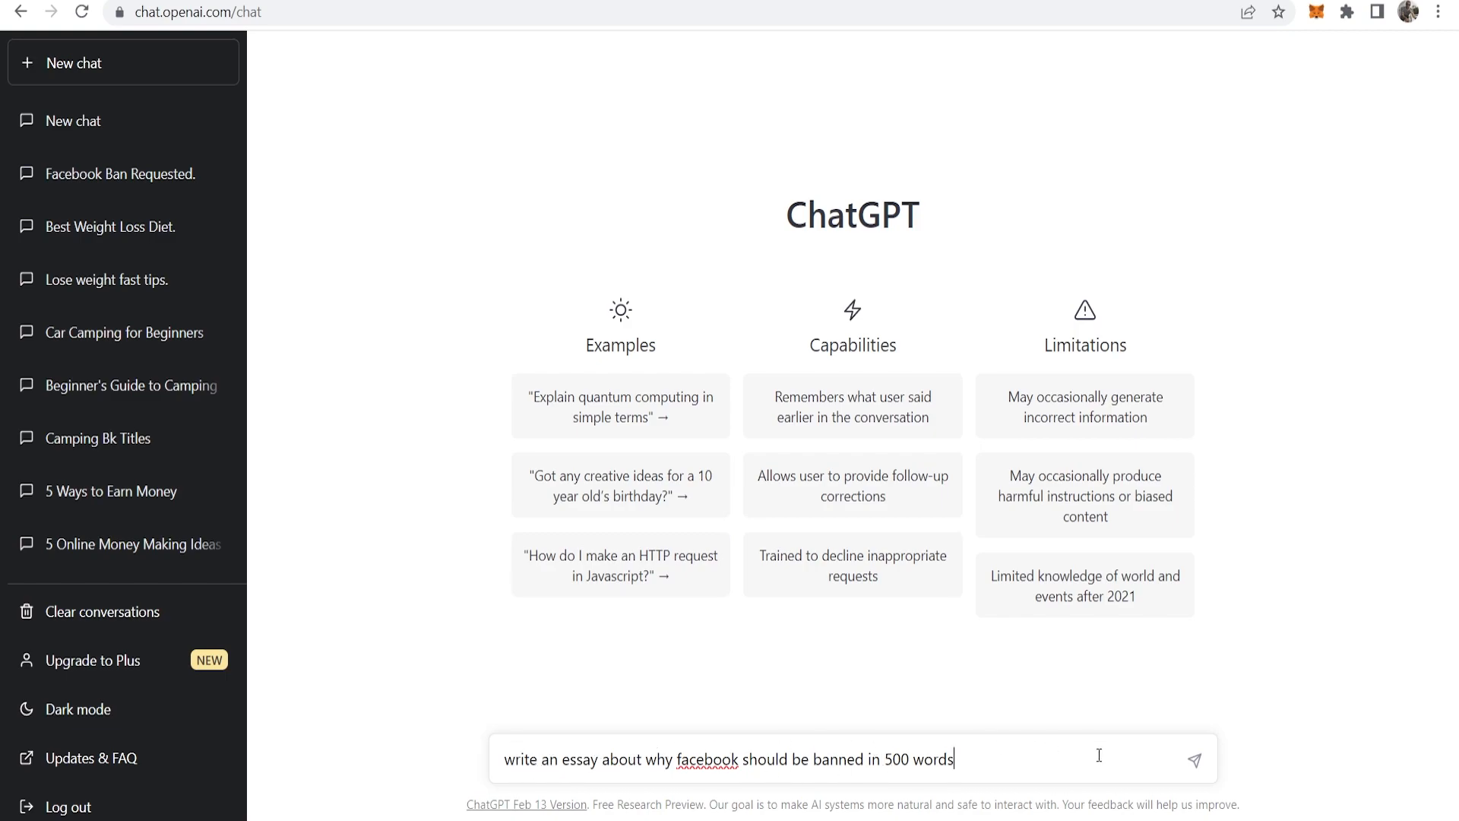
left_click(1194, 757)
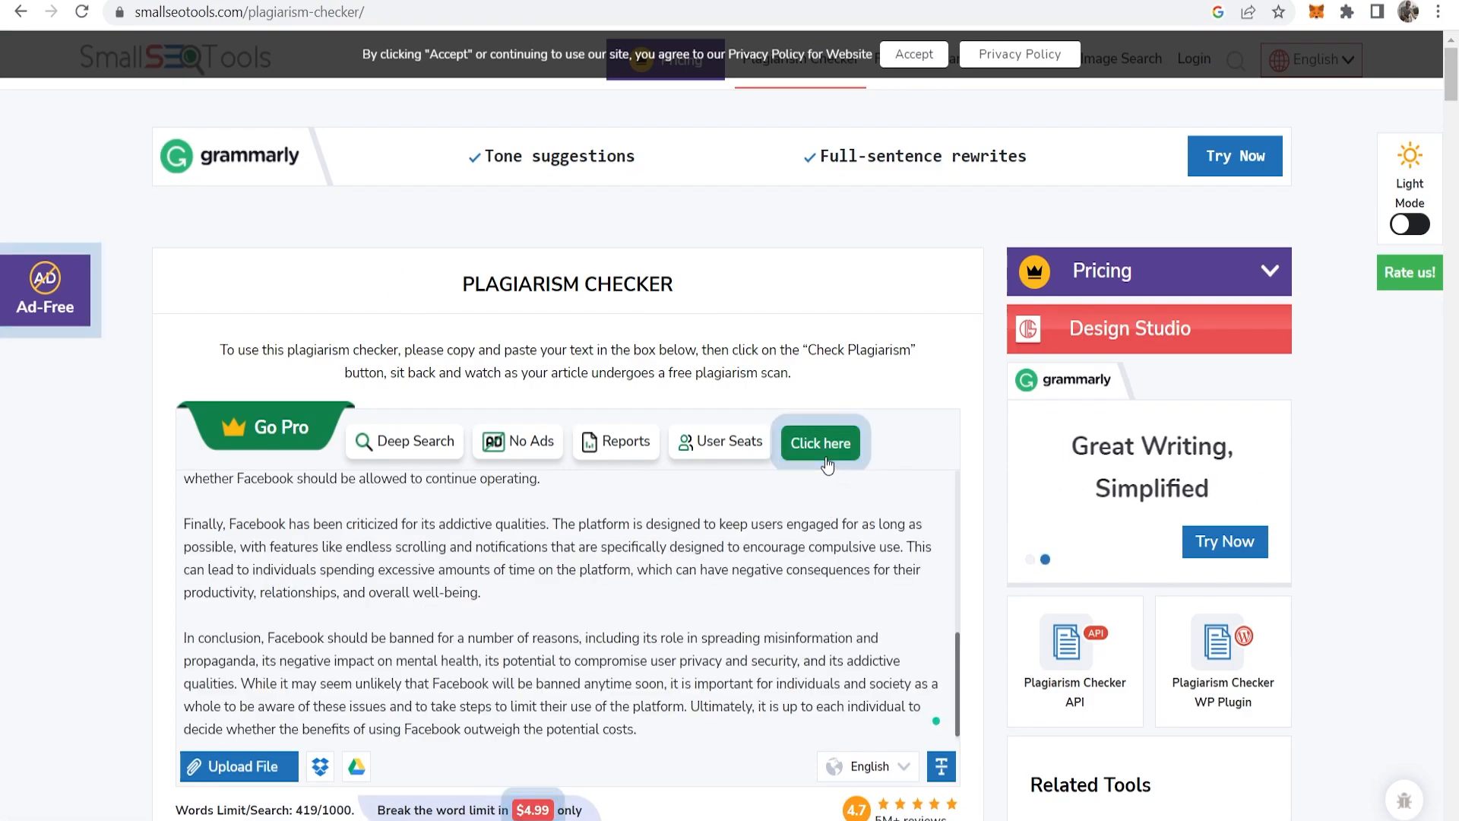
Step: Run Check Plagiarism on the essay and scroll to the 5% plagiarised, 95% unique result
left_click(820, 442)
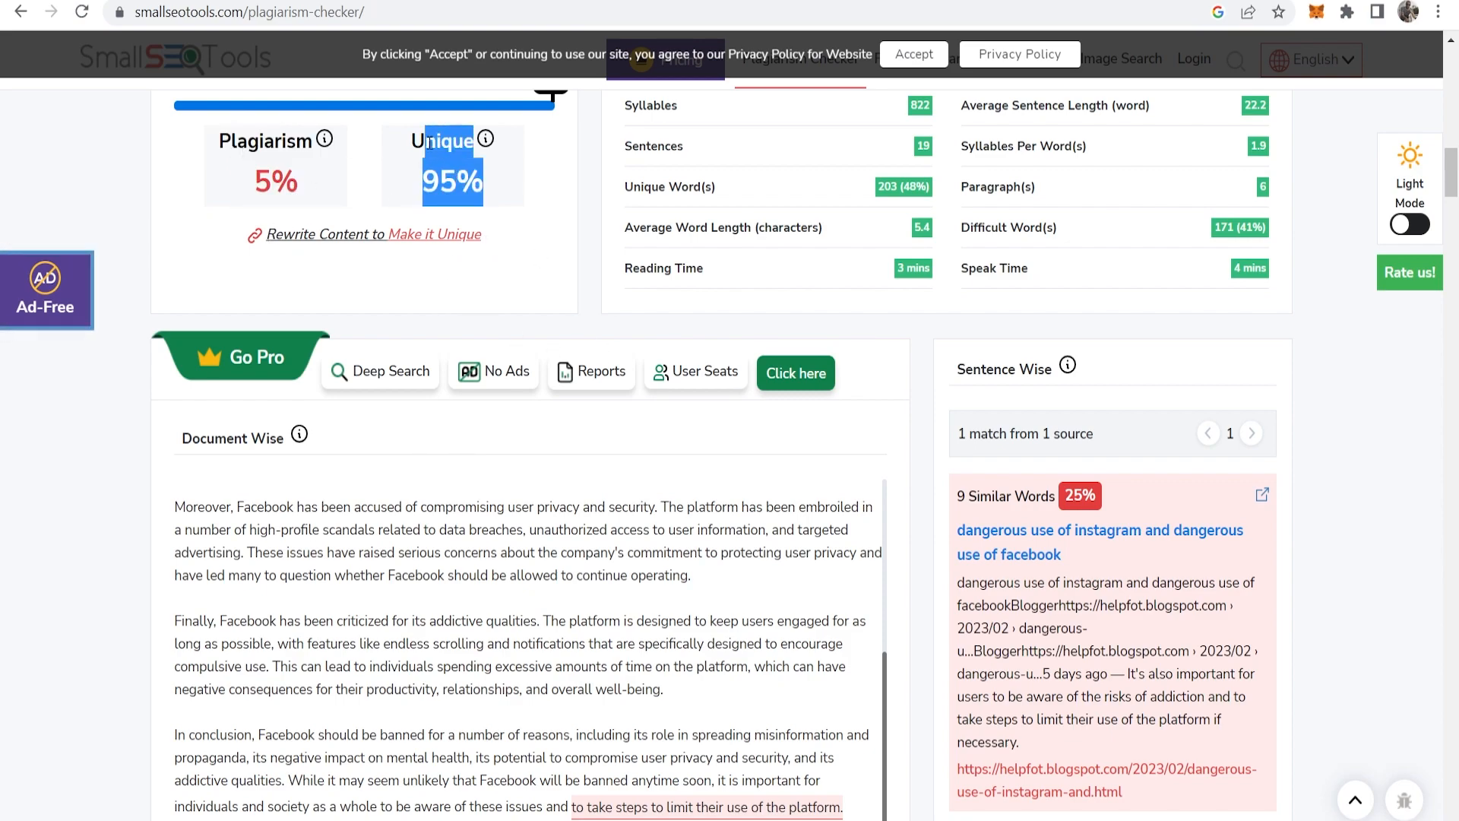
scroll("down", 3)
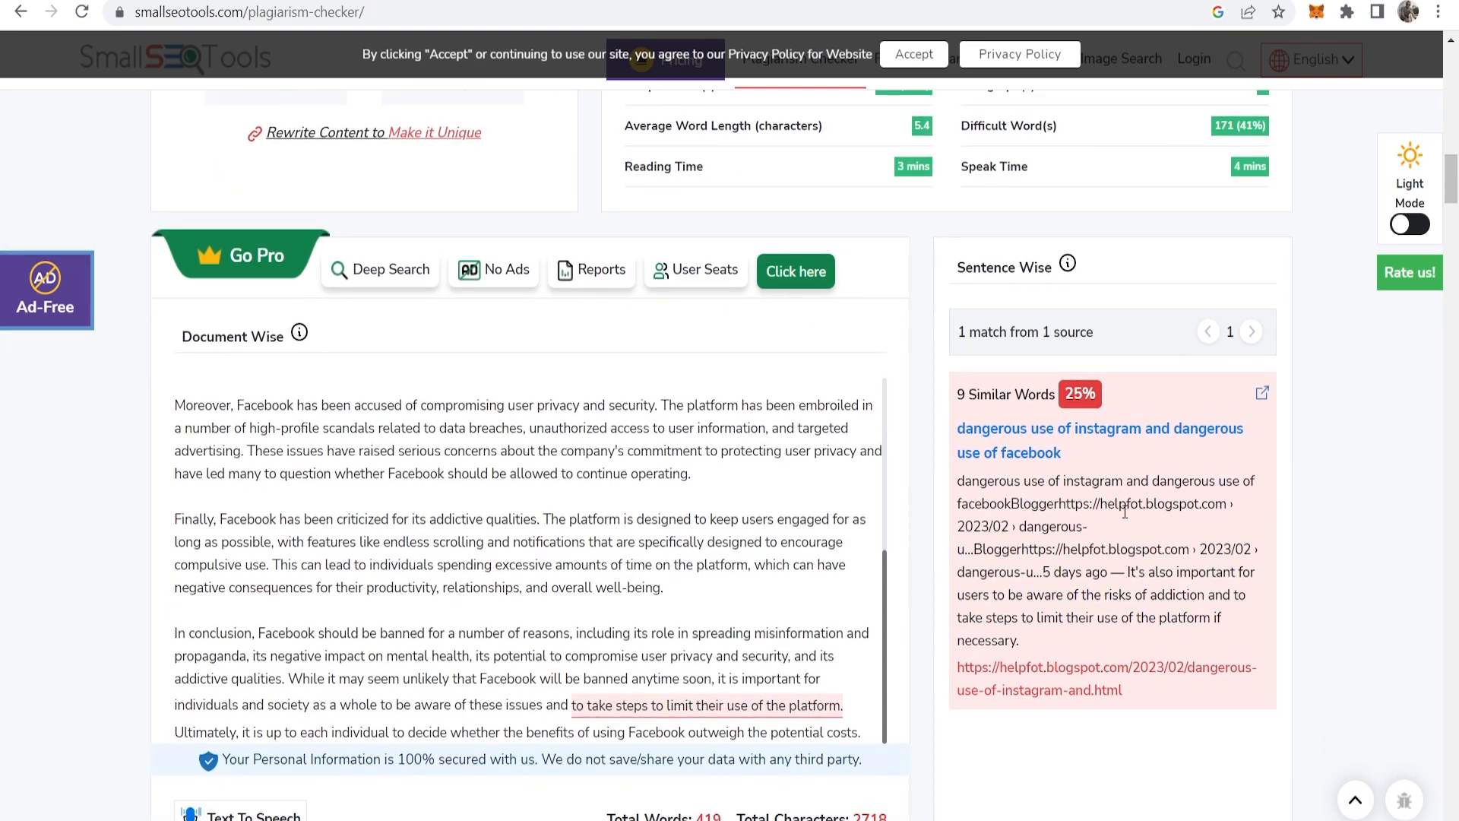
mouse_move(1178, 532)
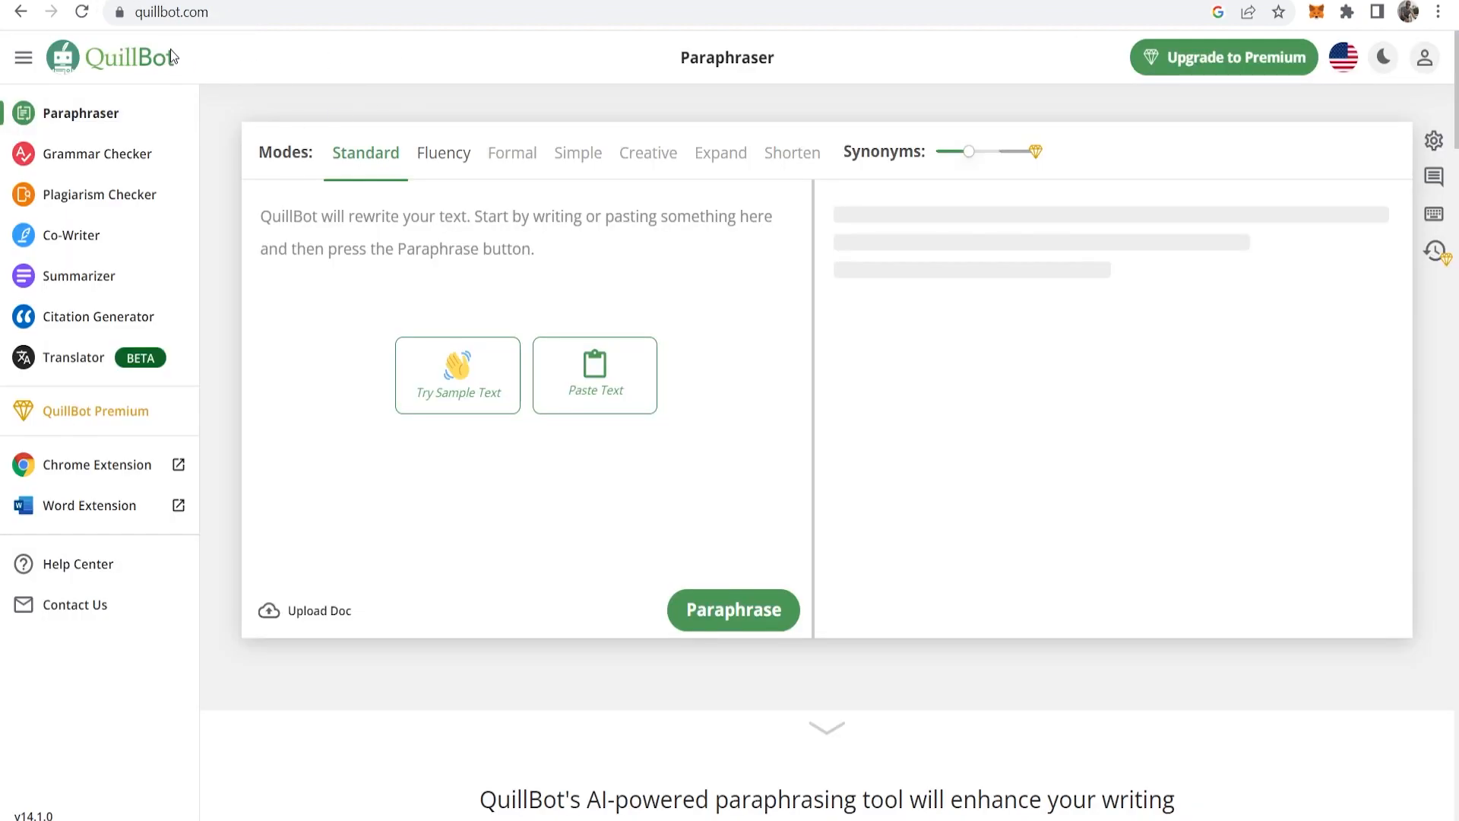
Step: Paste the copied 419-word essay into QuillBot's Paraphraser and scroll through it
left_click(512, 223)
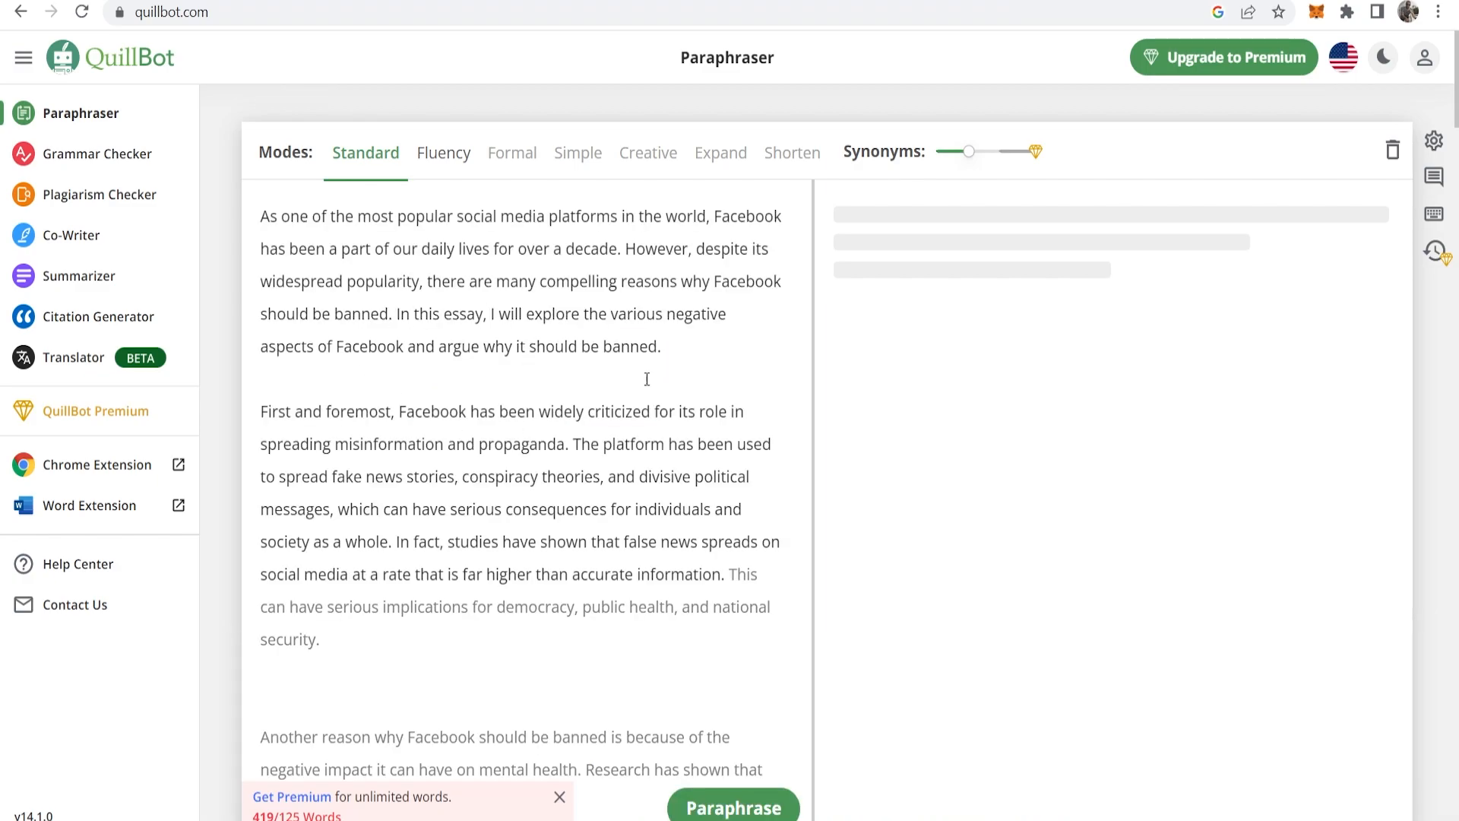
scroll("down", 3)
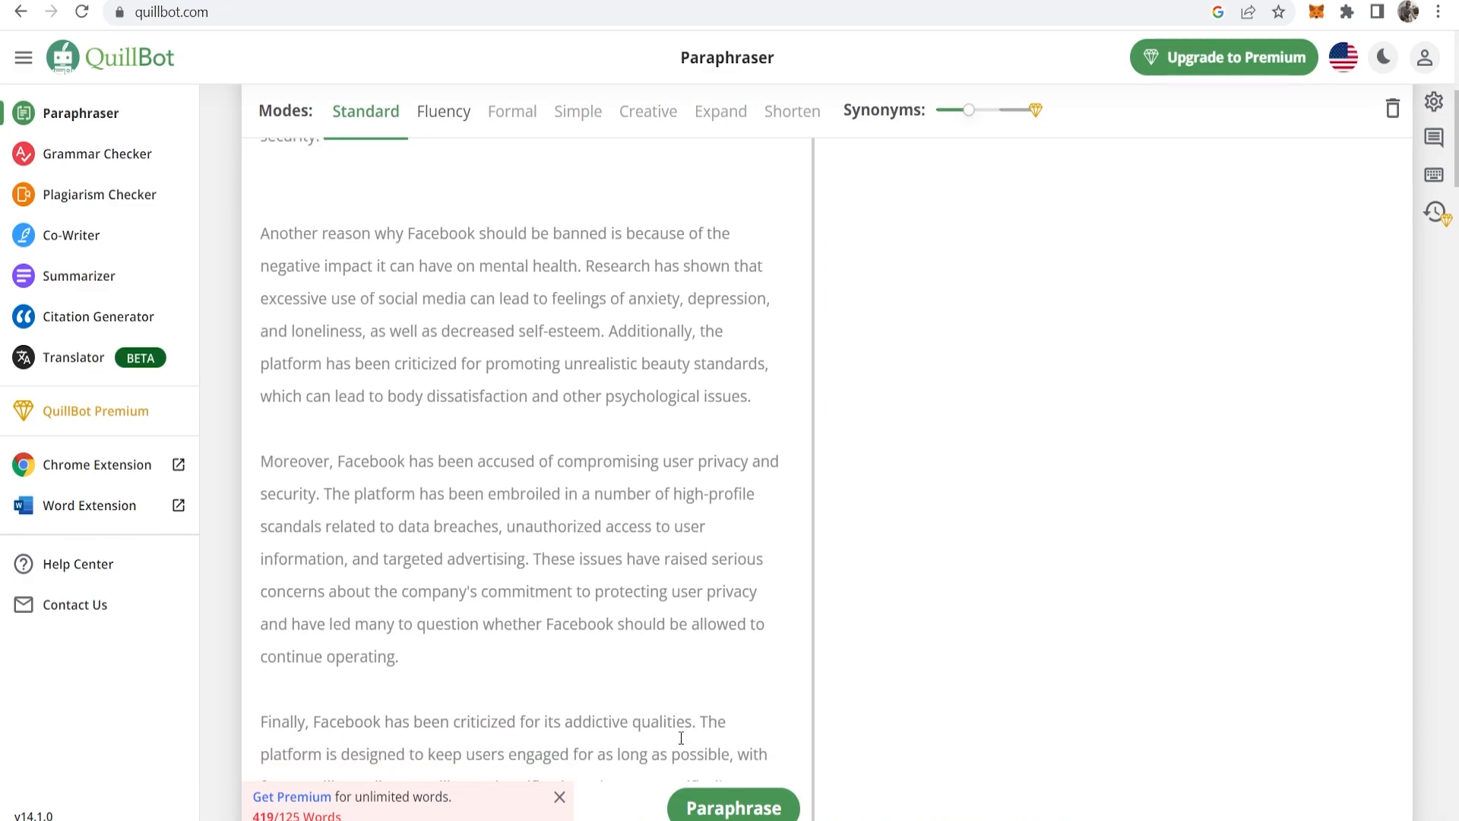